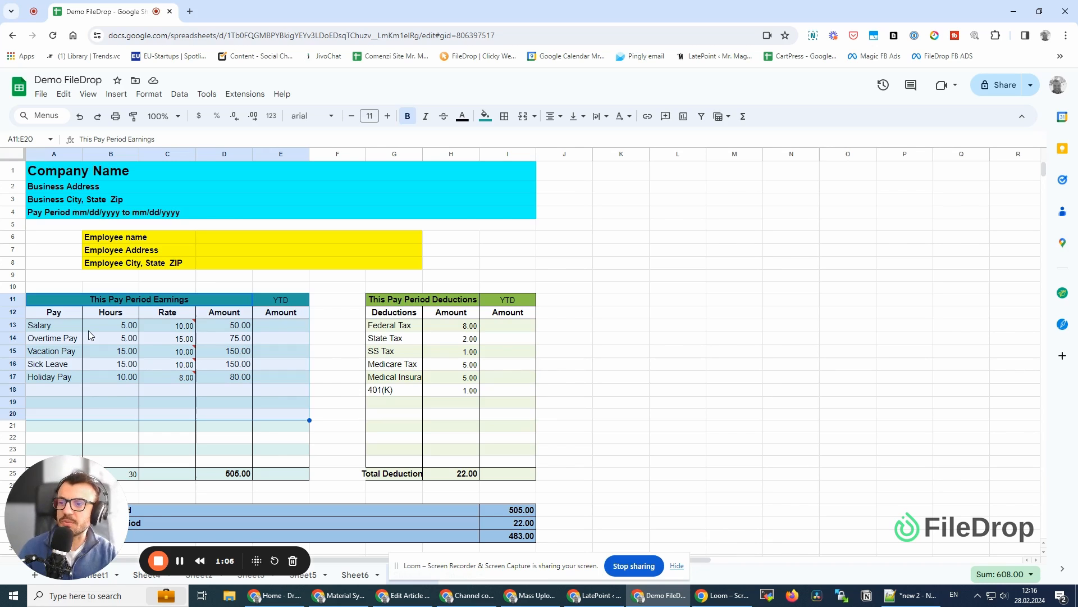
- Select the This Pay Period Earnings table A11:E25 down to the Total Earnings row
click(110, 338)
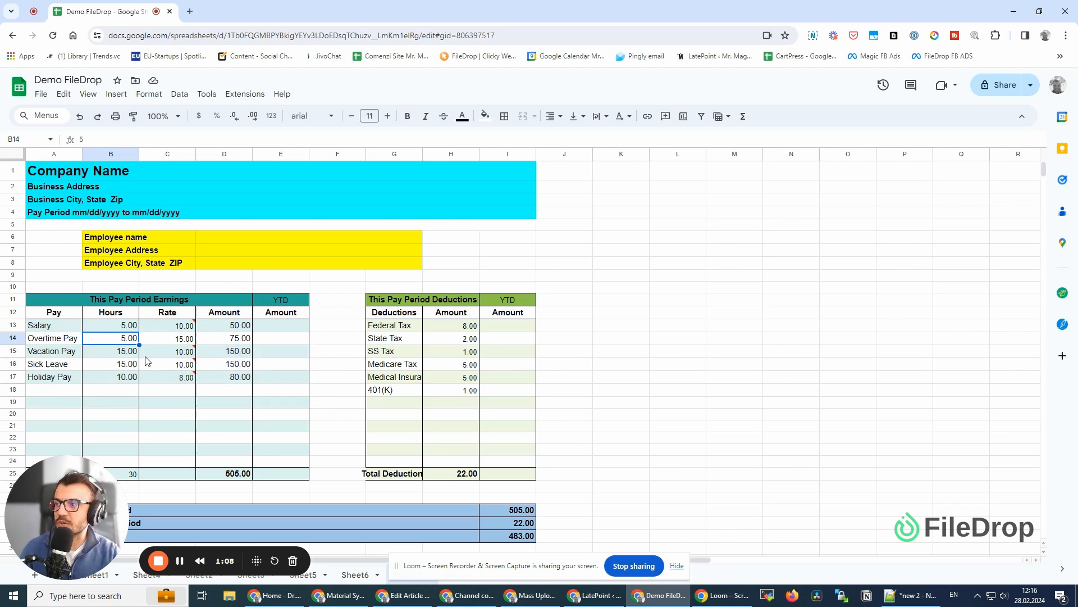
scroll(down, 3)
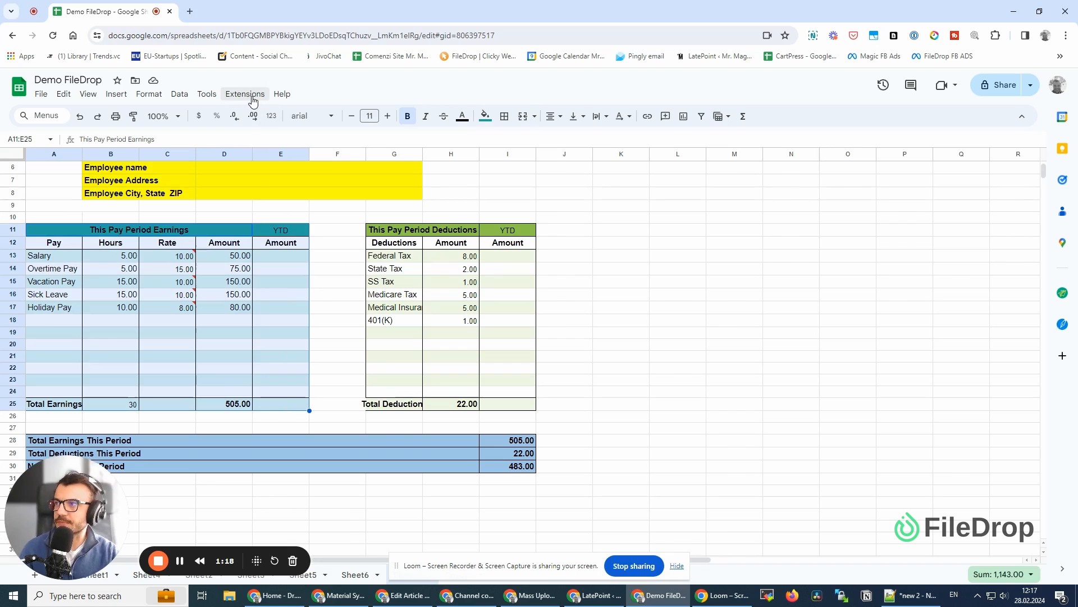
- Run FileDrop's Save Selection as PNG from the Extensions menu
click(243, 94)
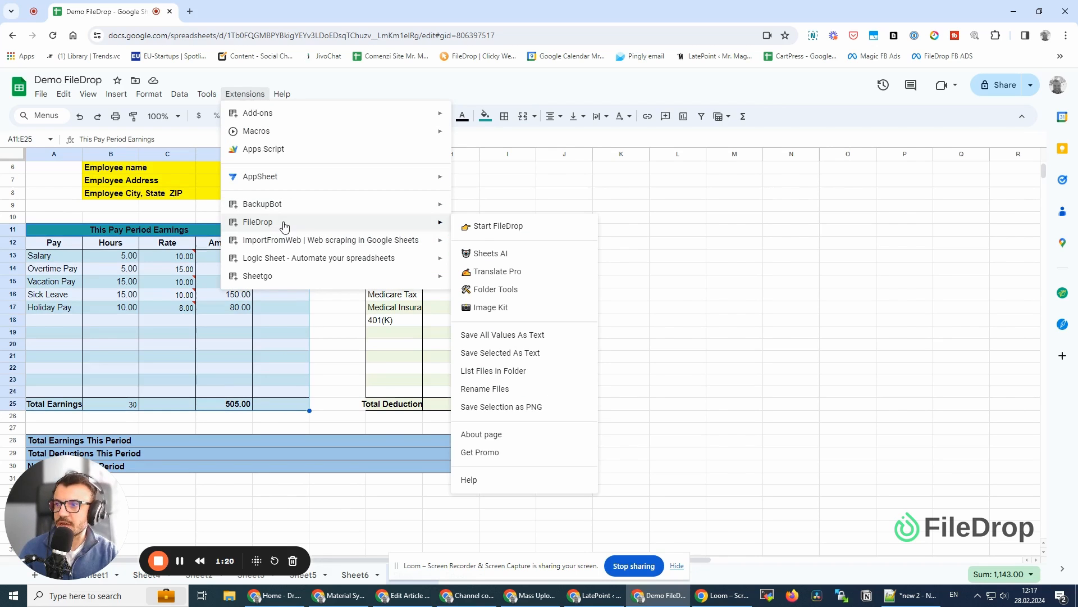
mouse_move(513, 416)
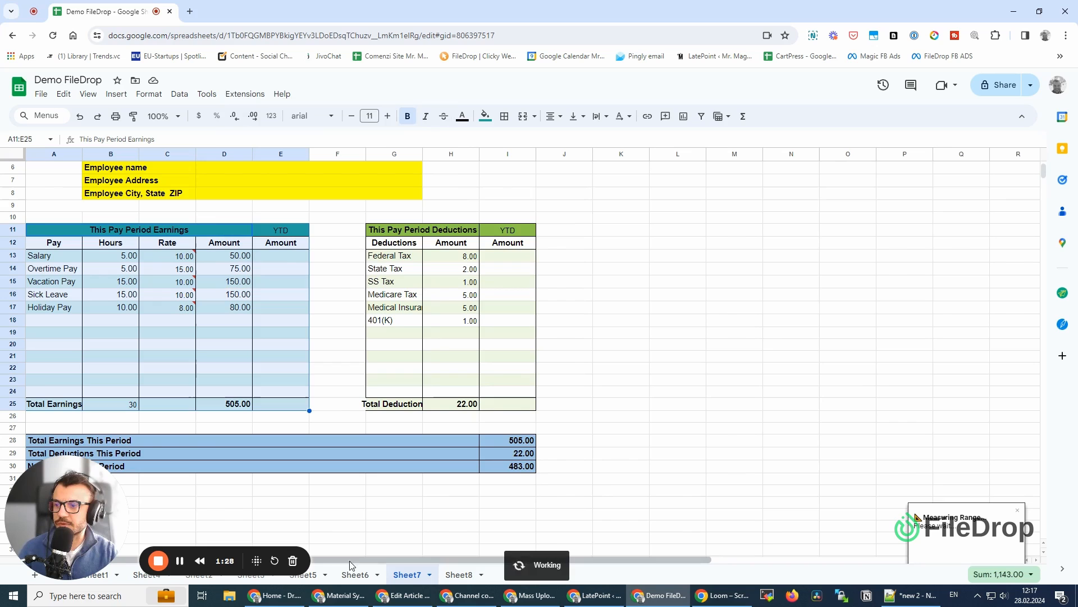
mouse_move(372, 337)
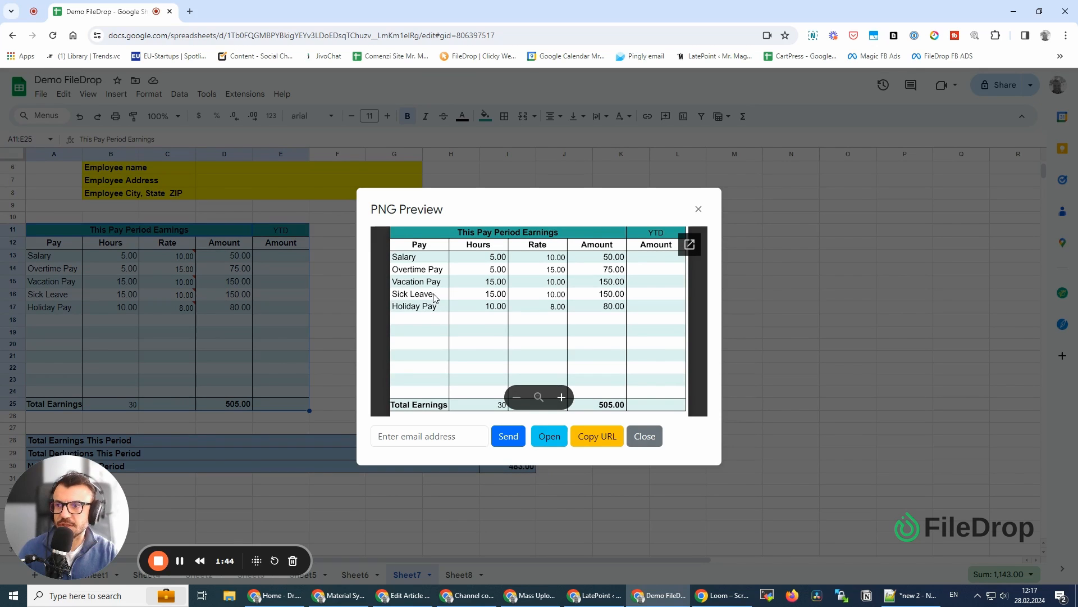
mouse_move(538, 302)
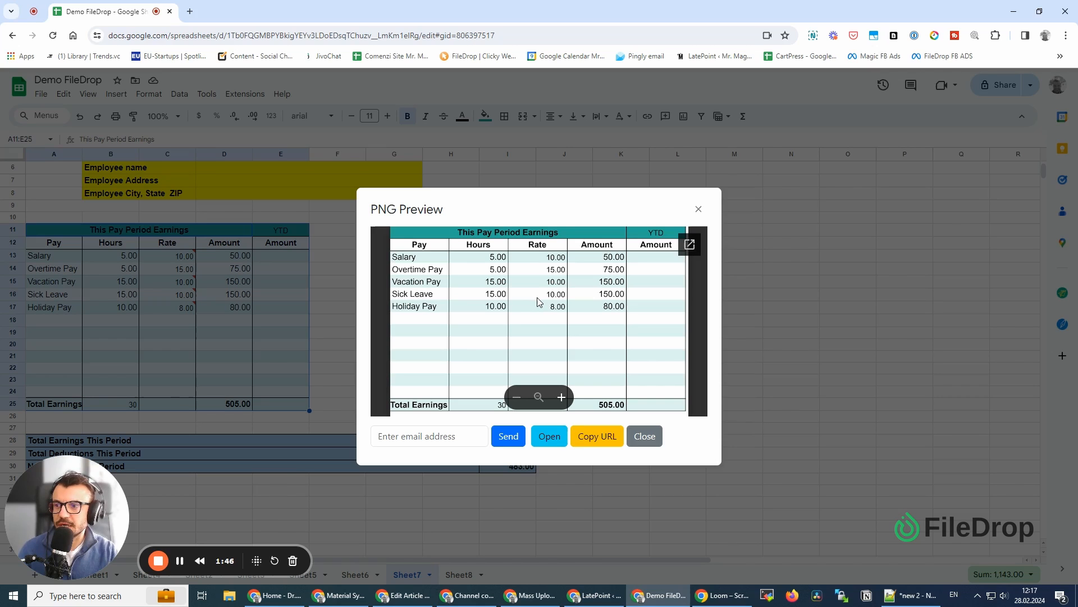
mouse_move(480, 207)
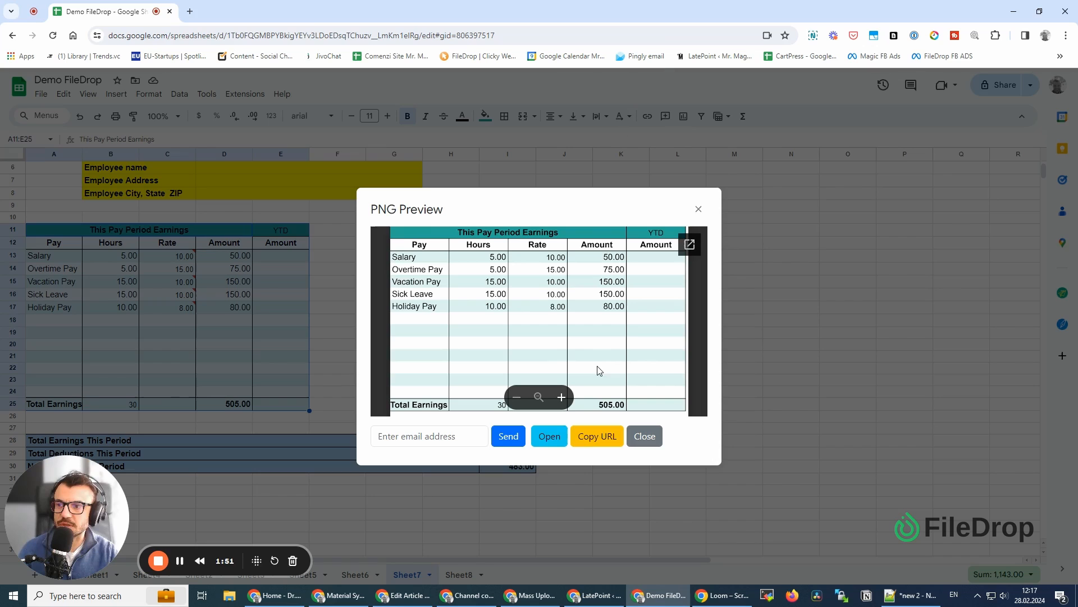
- View the generated earnings table PNG in a new browser tab from the preview dialog
click(549, 436)
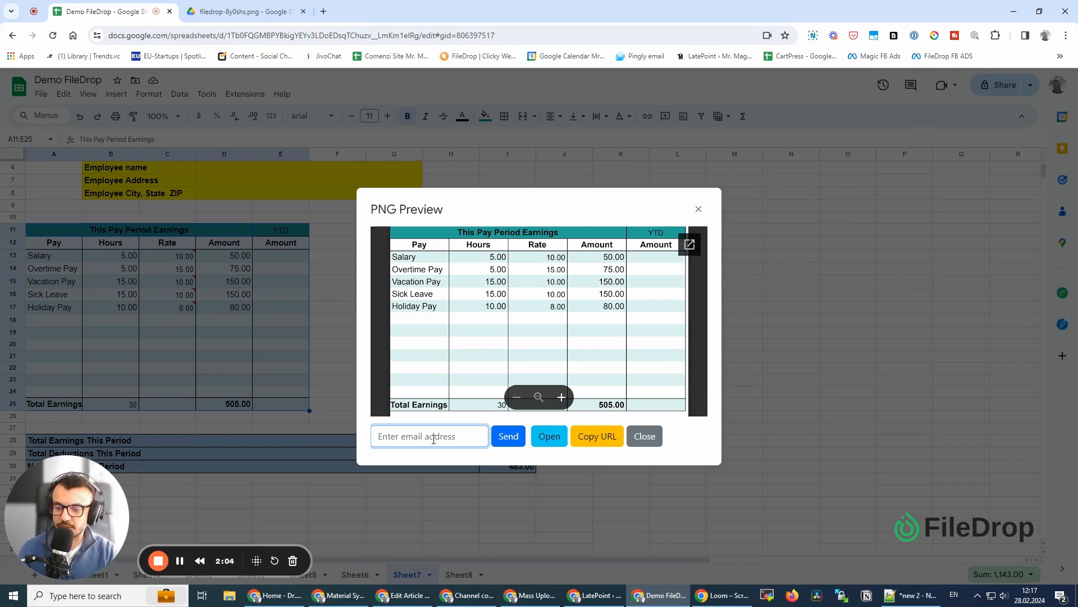
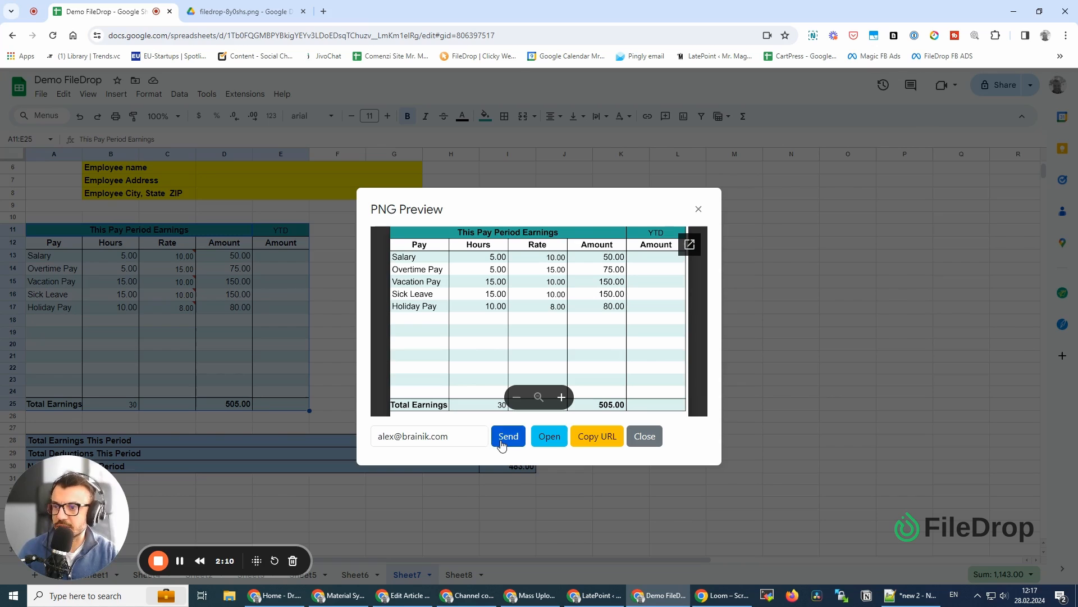
- Email the PNG to the address starting 'alex@' and dismiss the sent confirmation
click(507, 436)
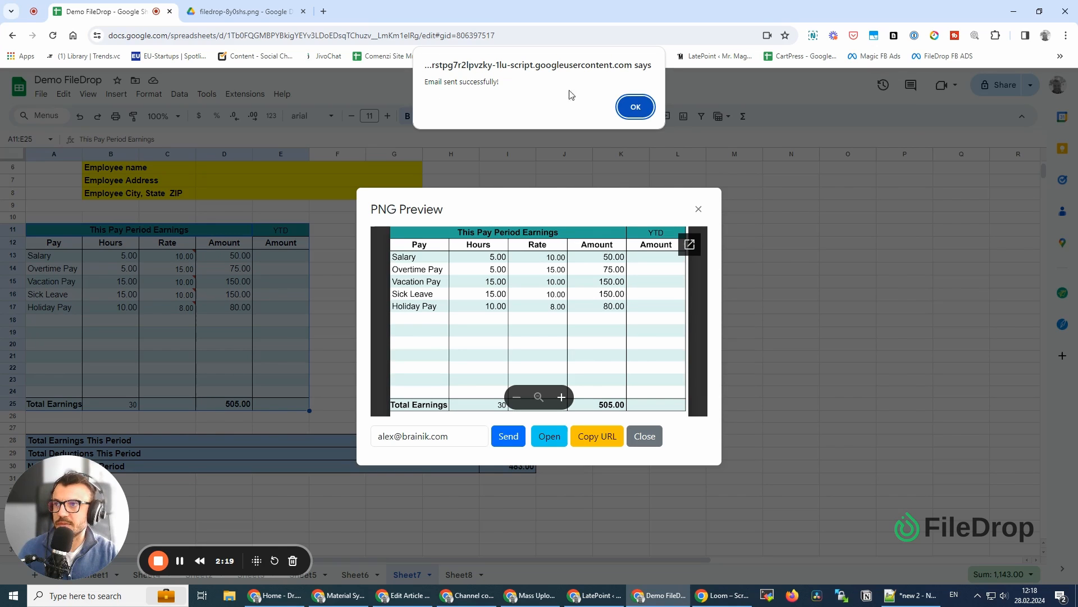
click(633, 107)
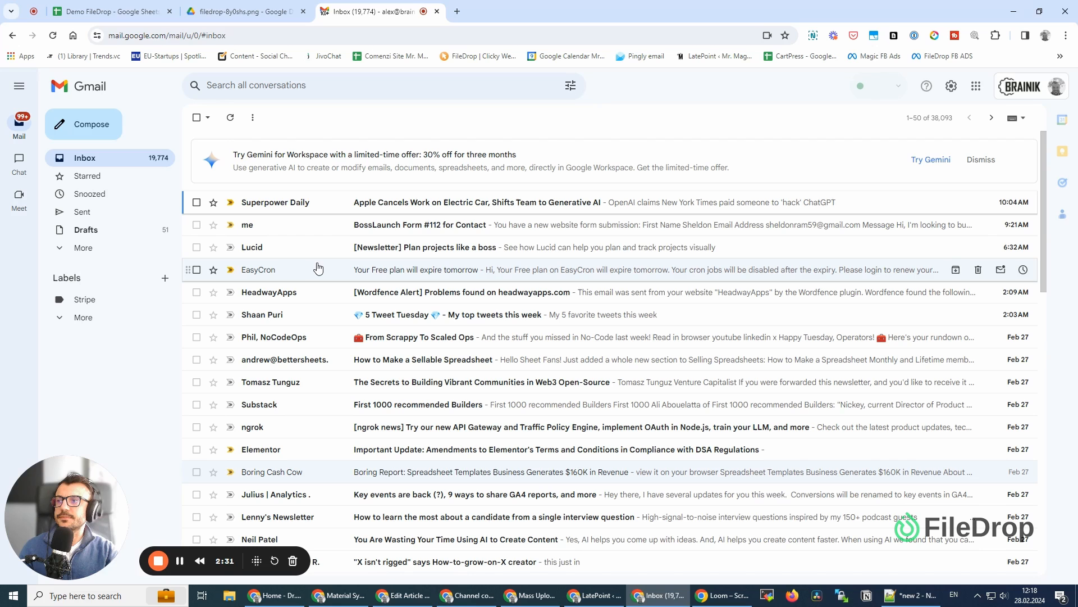
- Refresh Gmail, read the arrived FileDrop email and preview its earnings table attachment full size
click(230, 118)
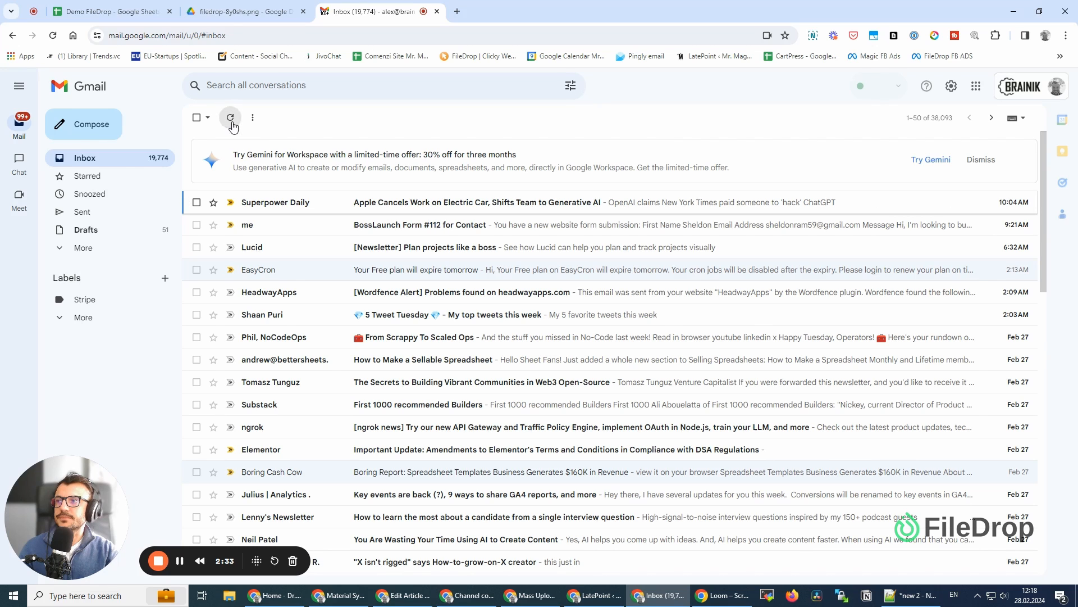
click(231, 118)
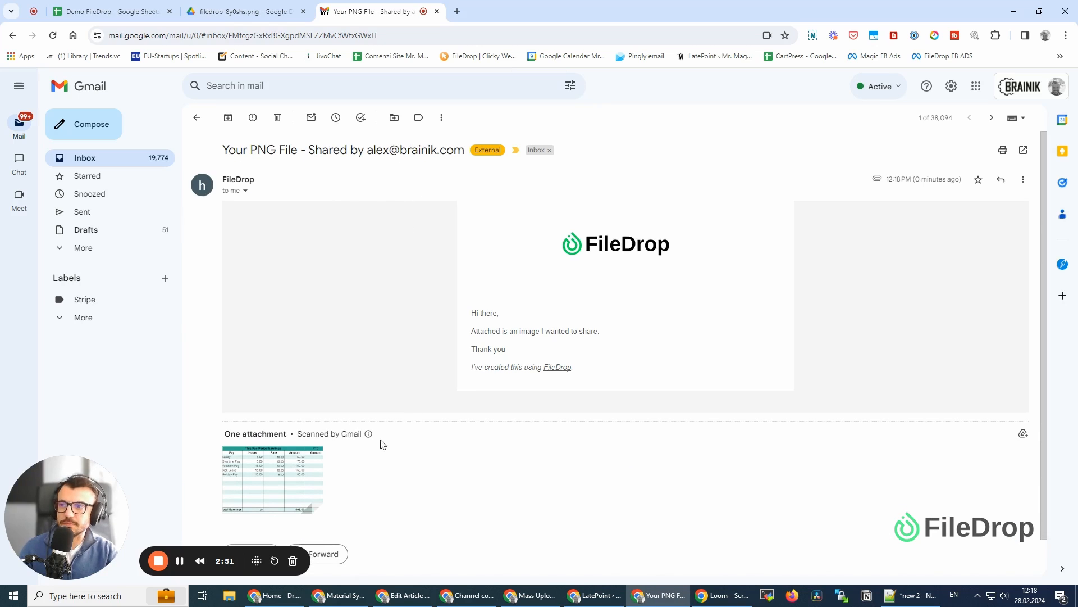
click(271, 479)
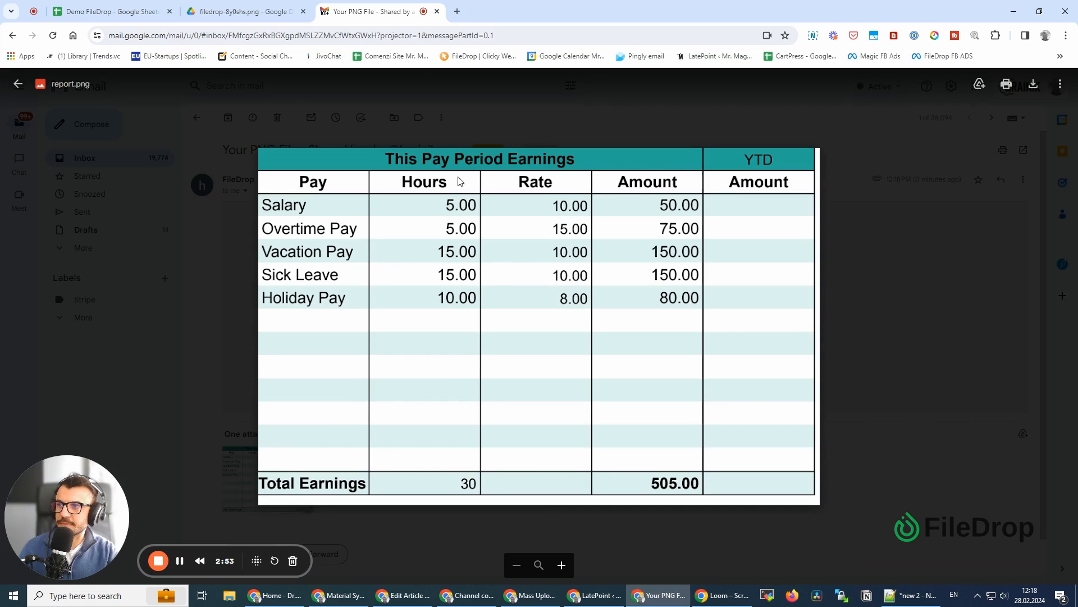